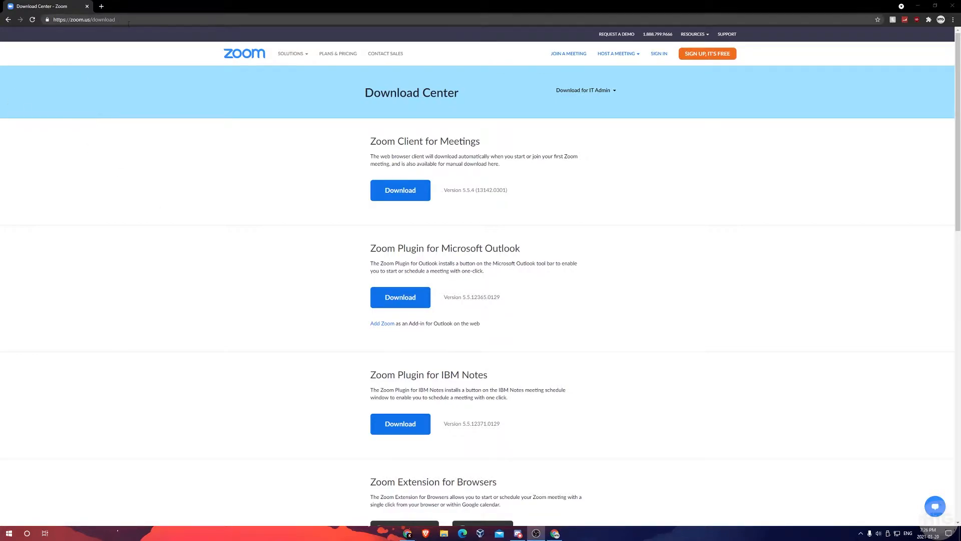
- Resize the Paint canvas using pixels to 1280 × 720
click(83, 19)
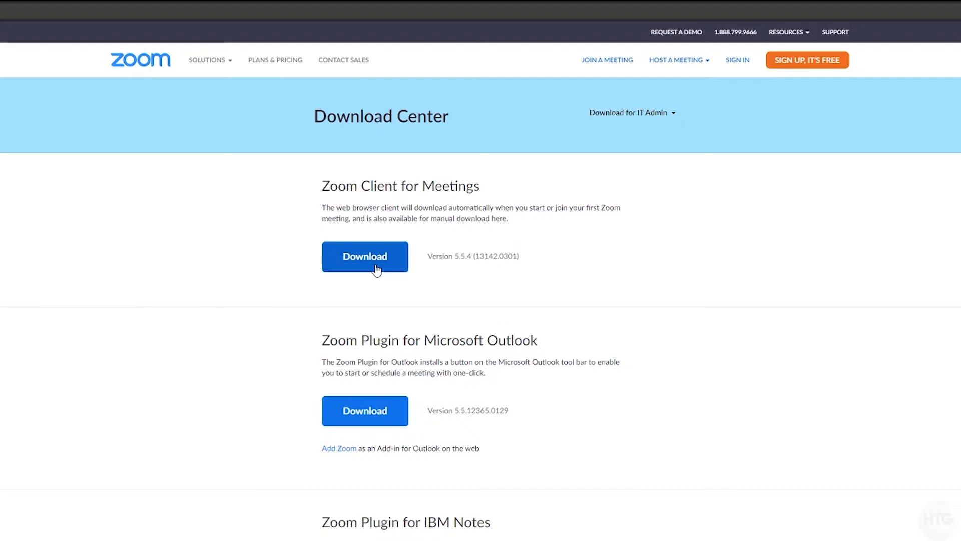
scroll(down, 3)
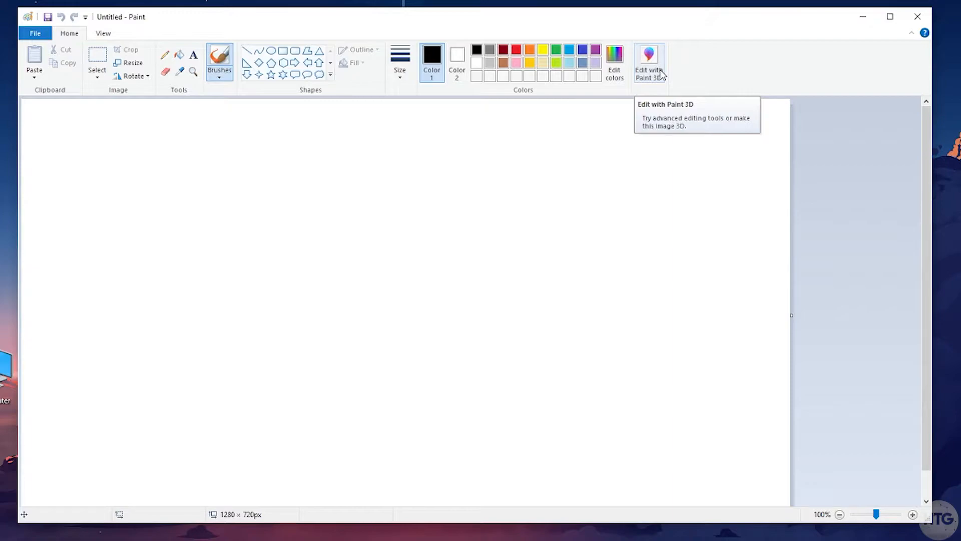
mouse_move(257, 244)
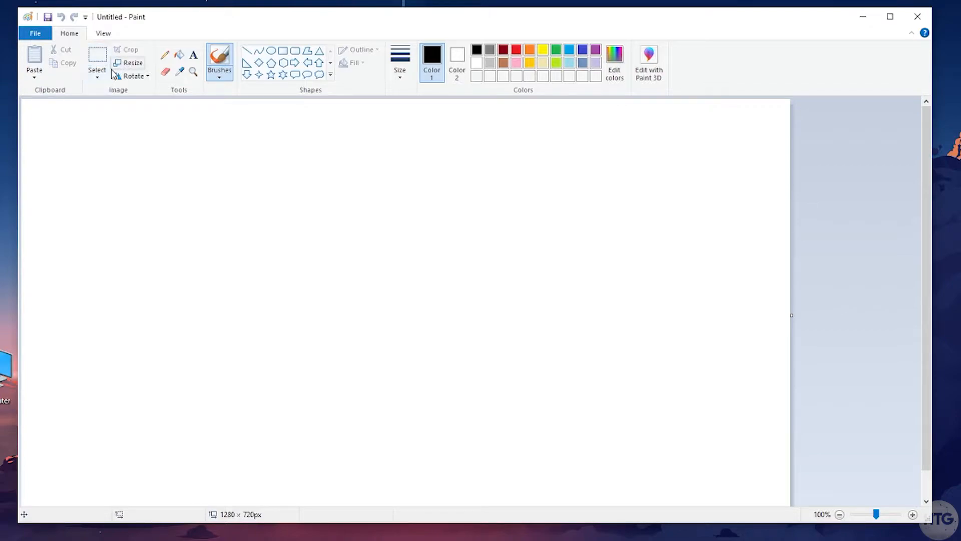
click(132, 63)
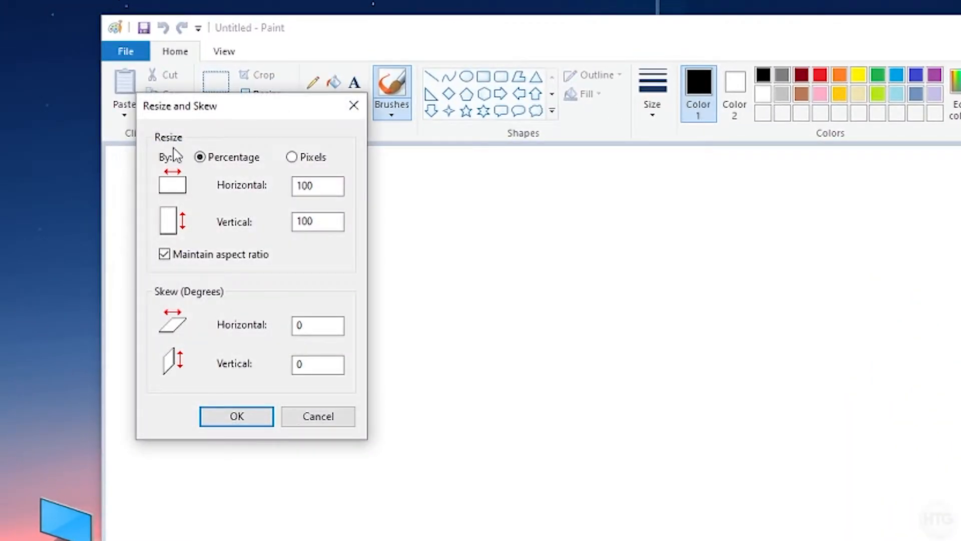
click(292, 157)
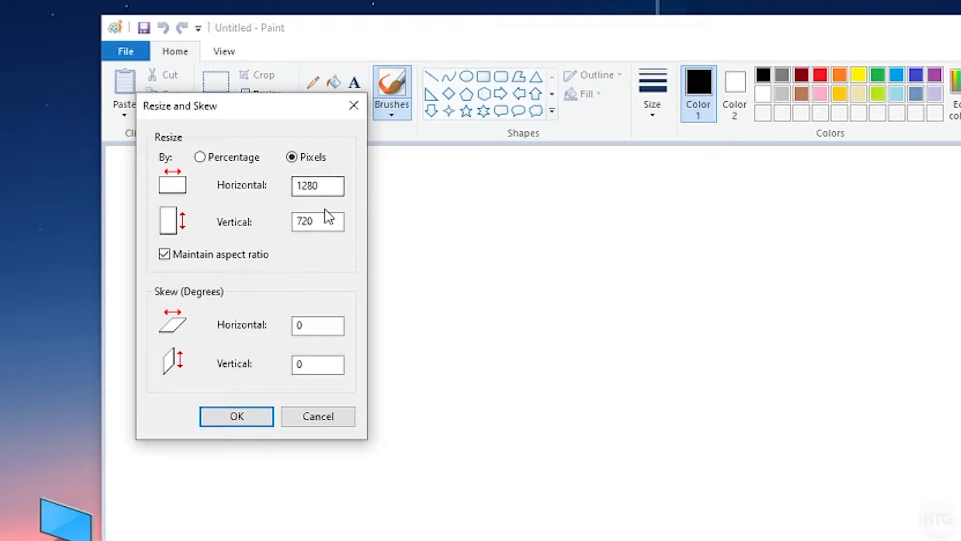
click(317, 186)
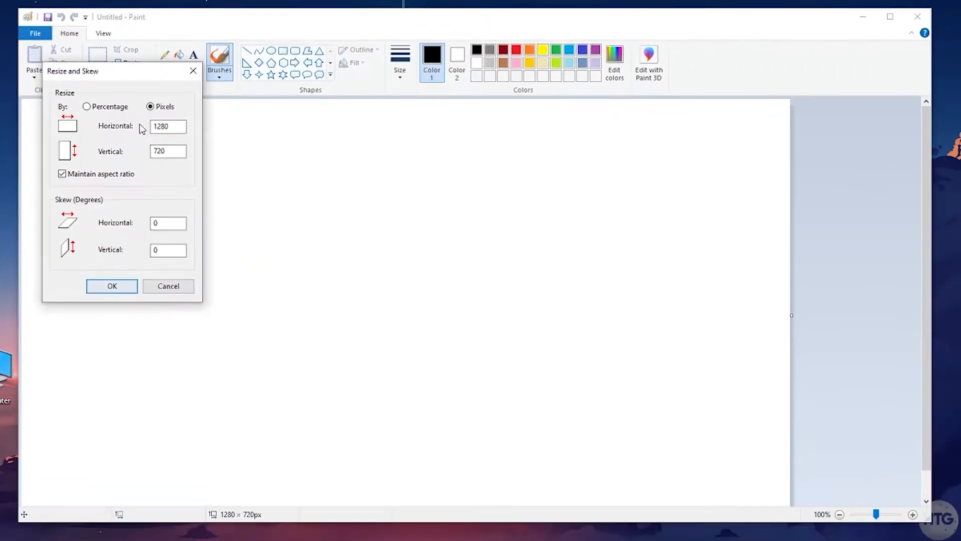
click(112, 286)
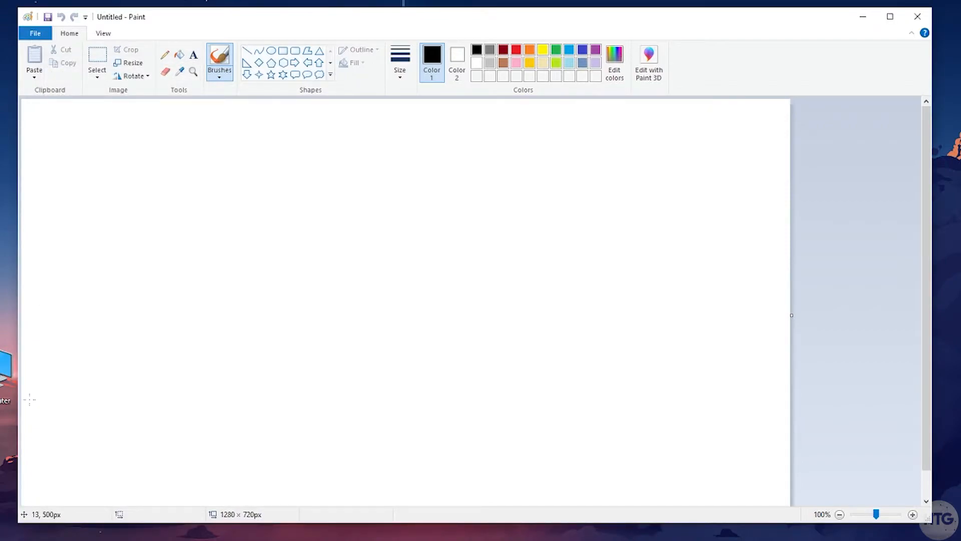
- Flood-fill the whole 1280 × 720 canvas with solid green using the Fill tool
click(179, 54)
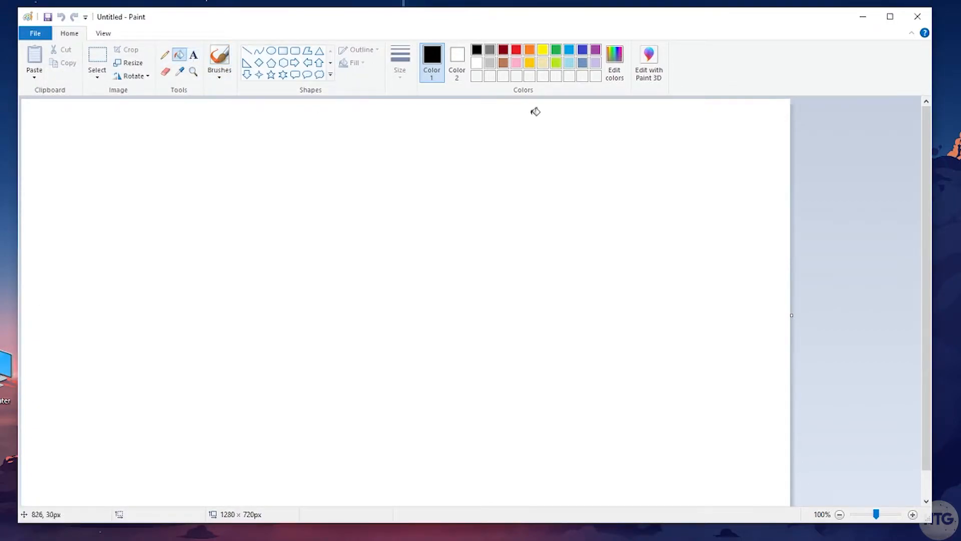
click(308, 192)
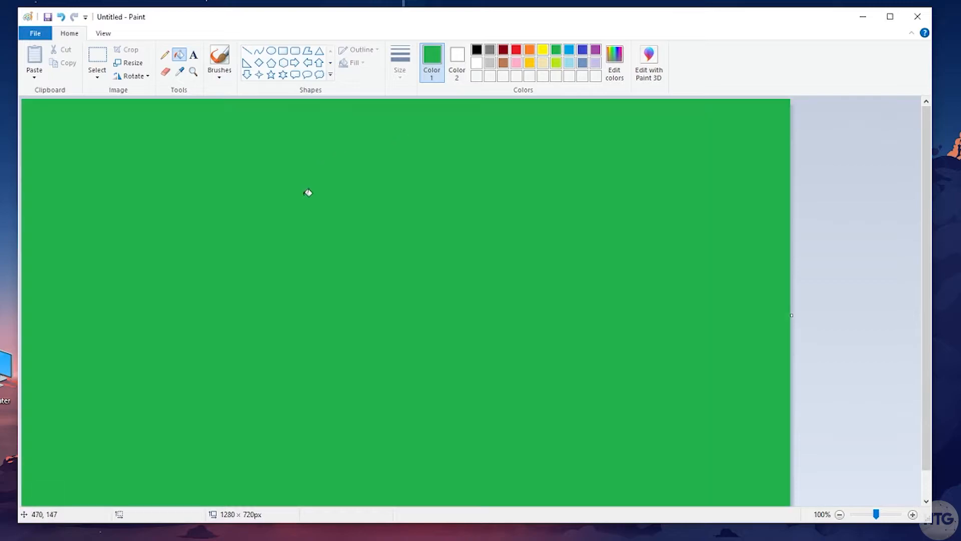
mouse_move(212, 156)
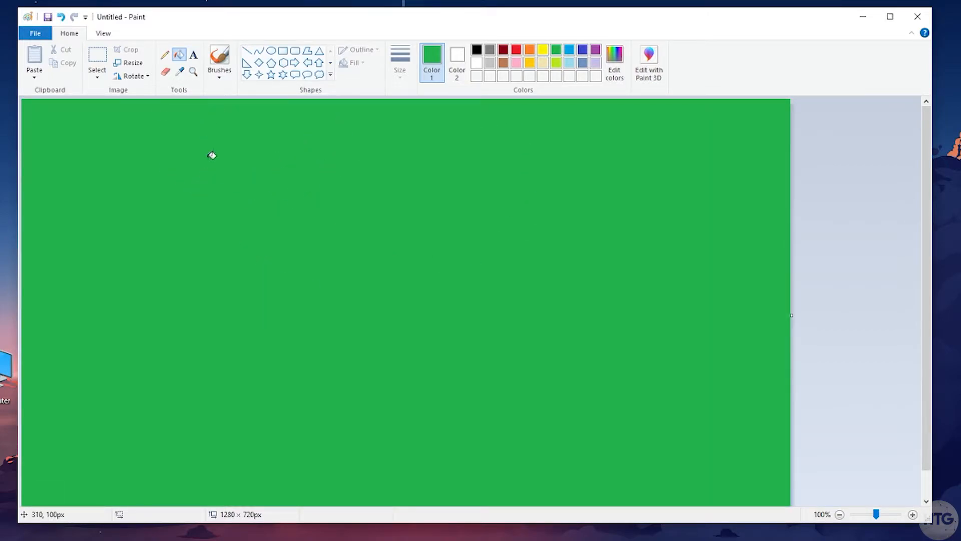
mouse_move(78, 115)
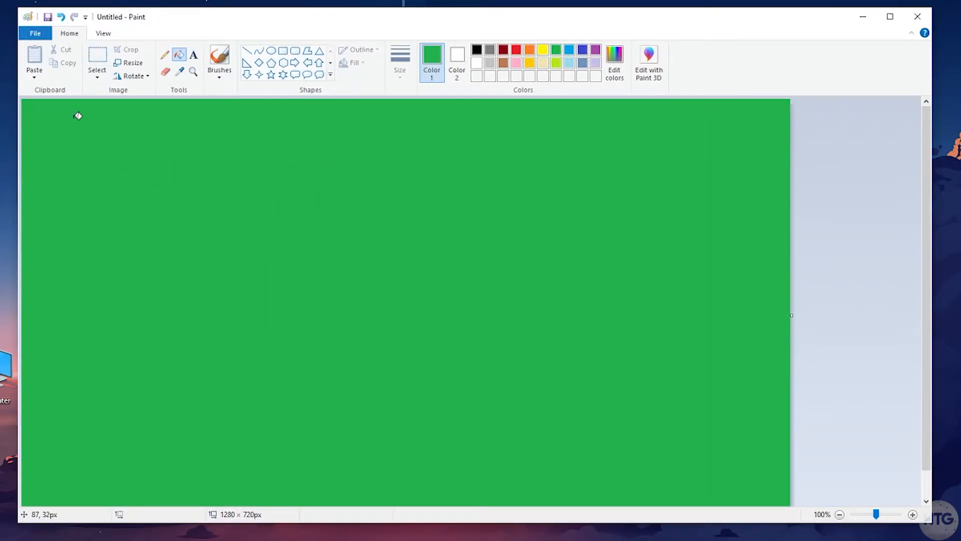
- Save the image as a PNG, overwriting greenscreen.png on the Desktop
click(34, 33)
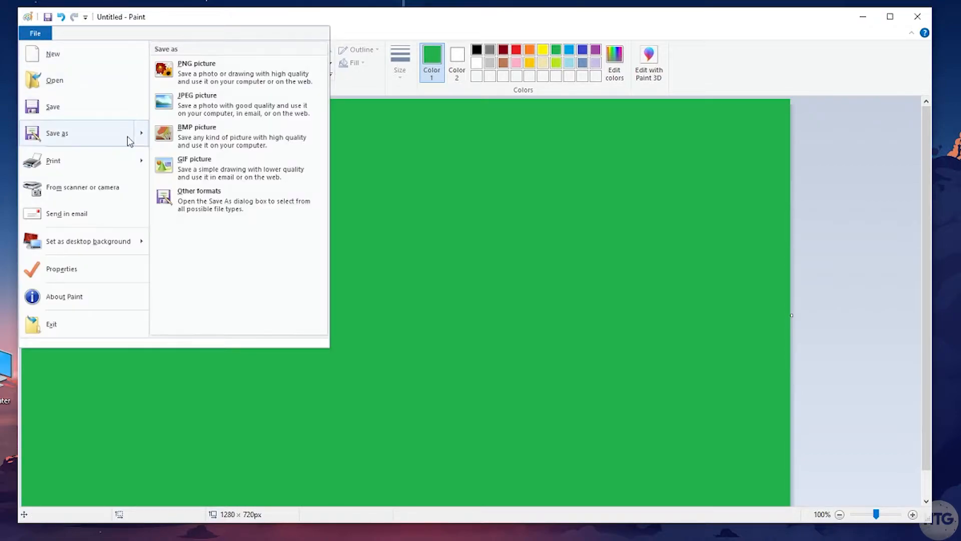
mouse_move(218, 73)
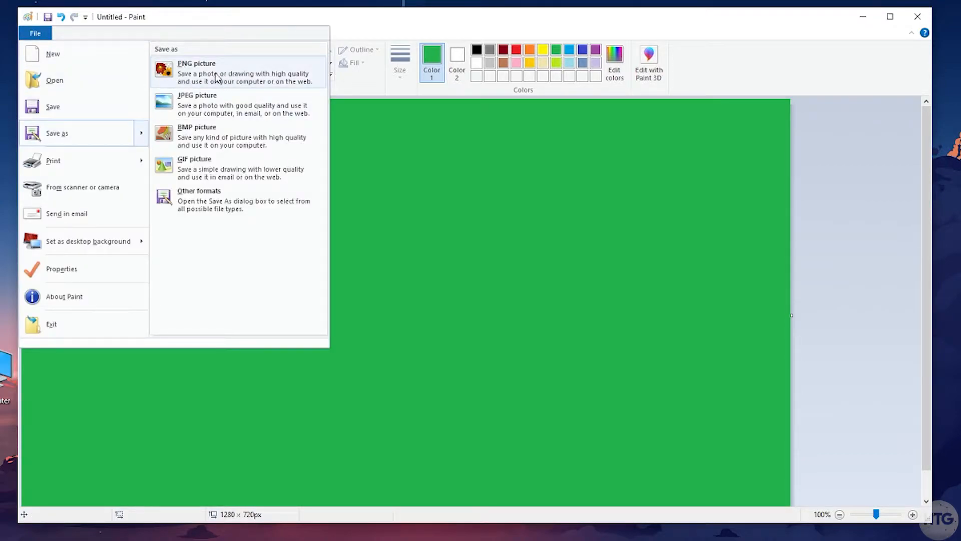
click(196, 72)
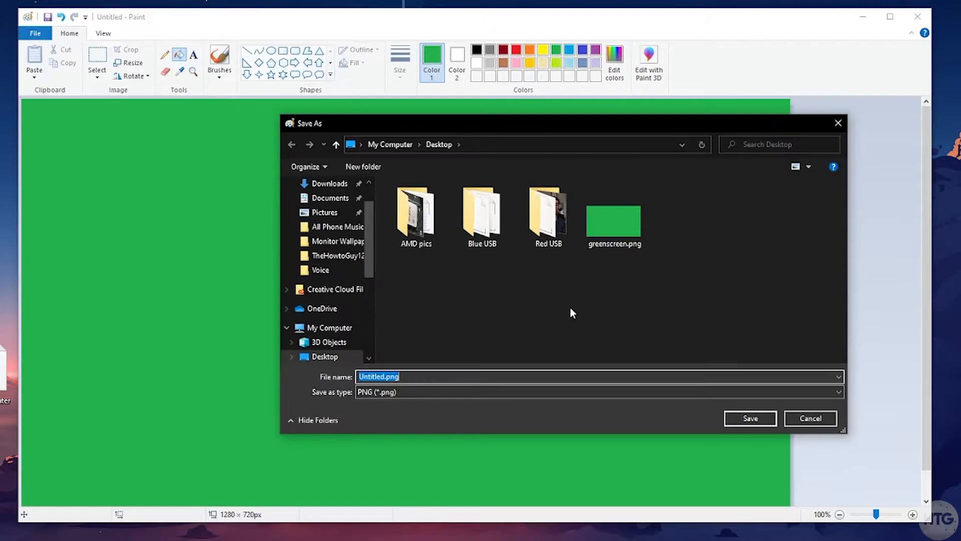
click(614, 218)
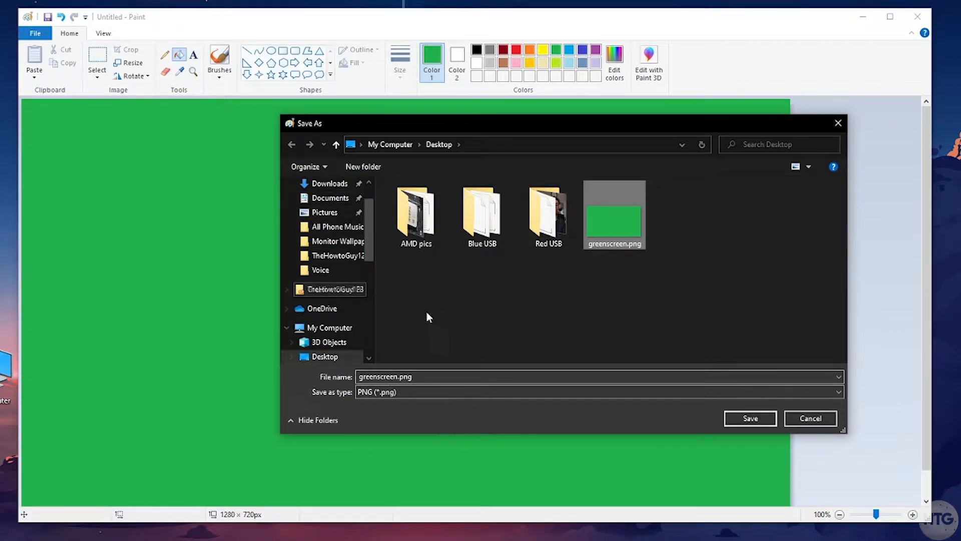
mouse_move(482, 211)
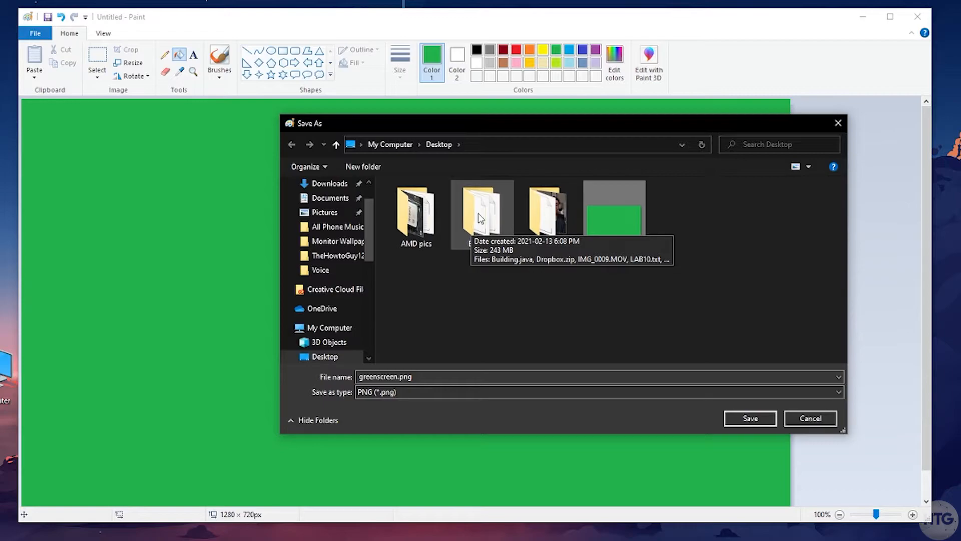
click(749, 418)
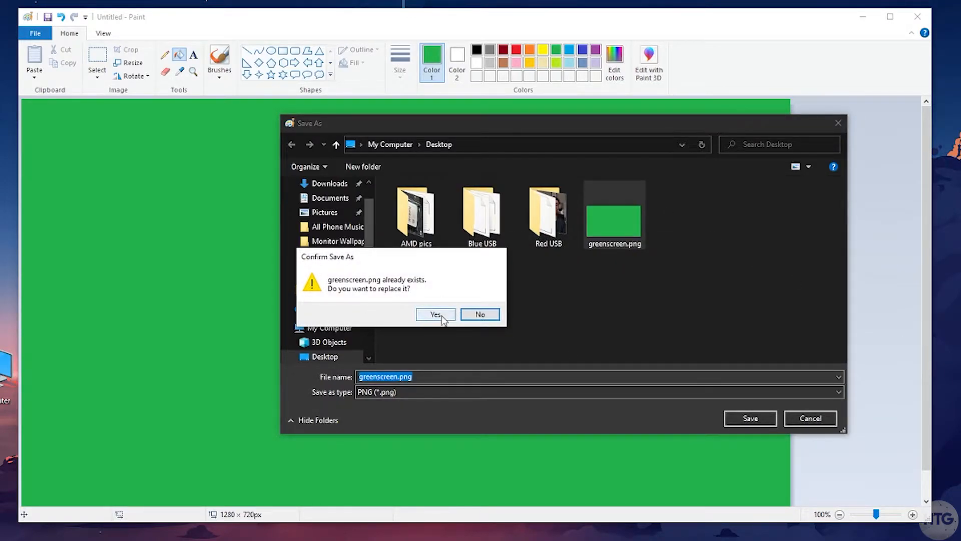
click(435, 314)
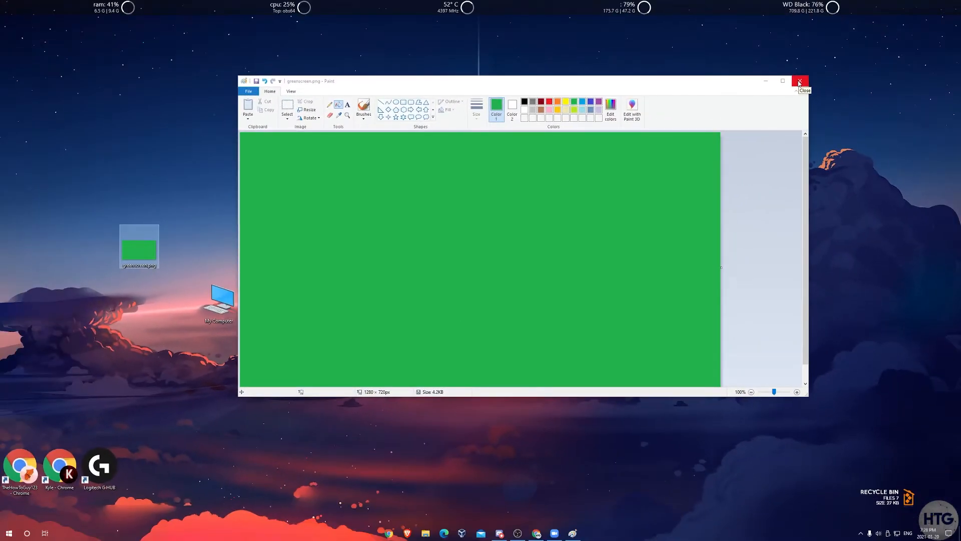
- Close Paint, launch Zoom, and start a New Meeting
click(799, 80)
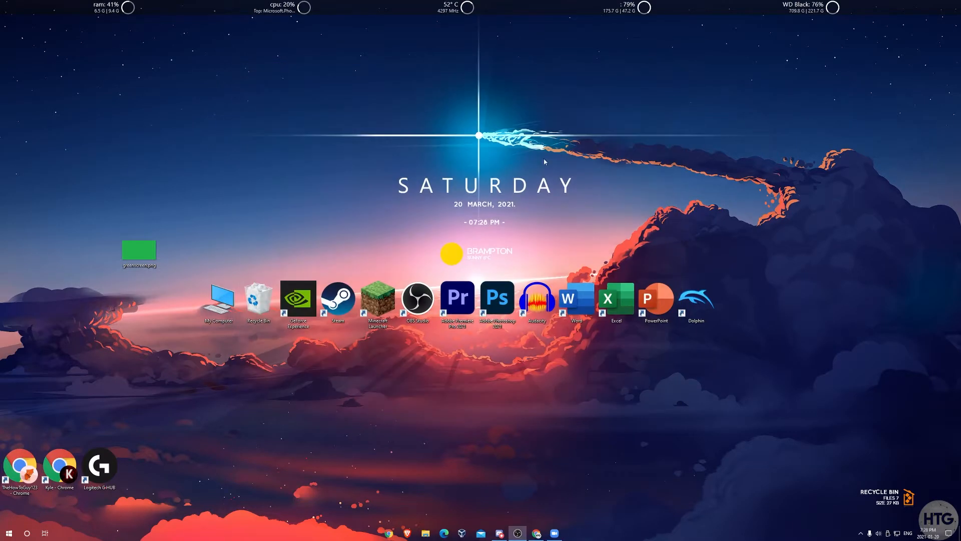
click(516, 532)
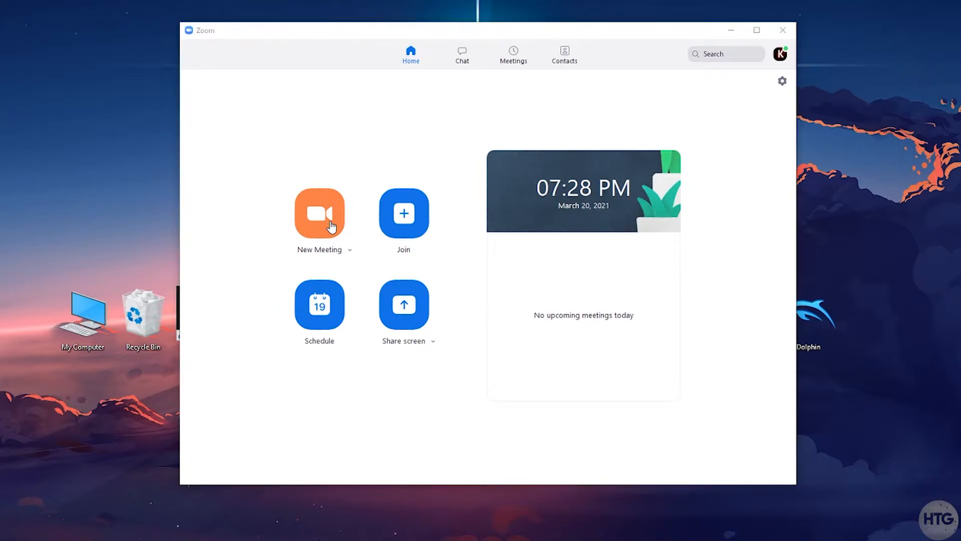
click(319, 213)
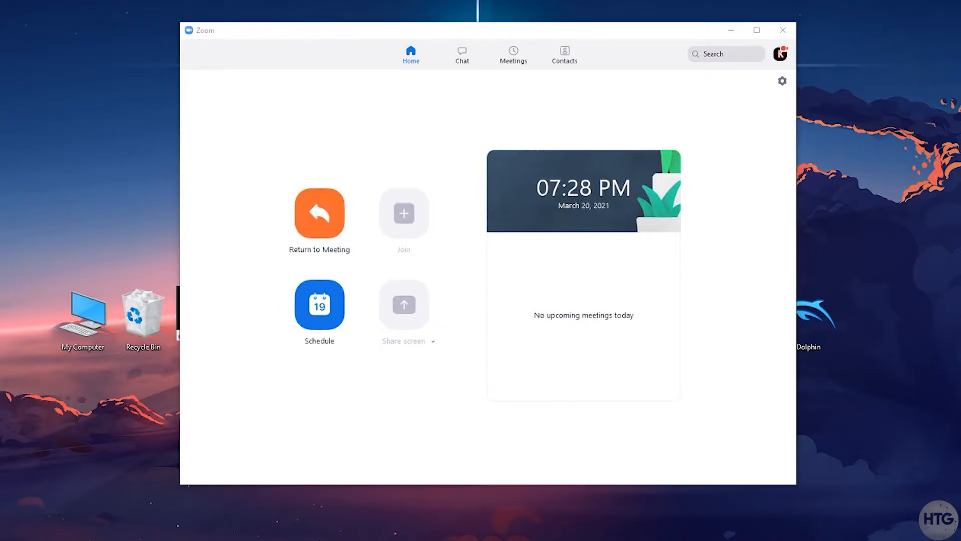
click(319, 213)
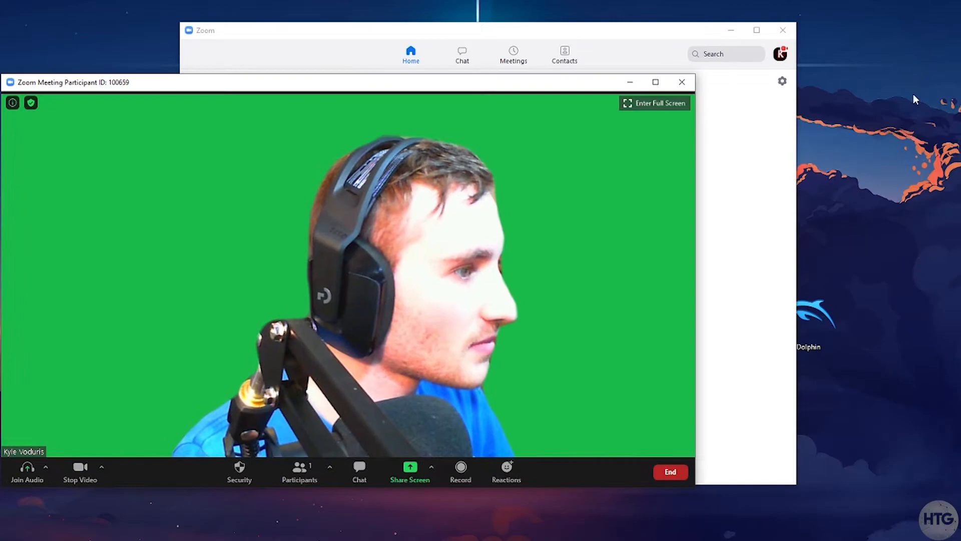
- Join with Computer Audio and toggle the camera video off and back on
click(26, 471)
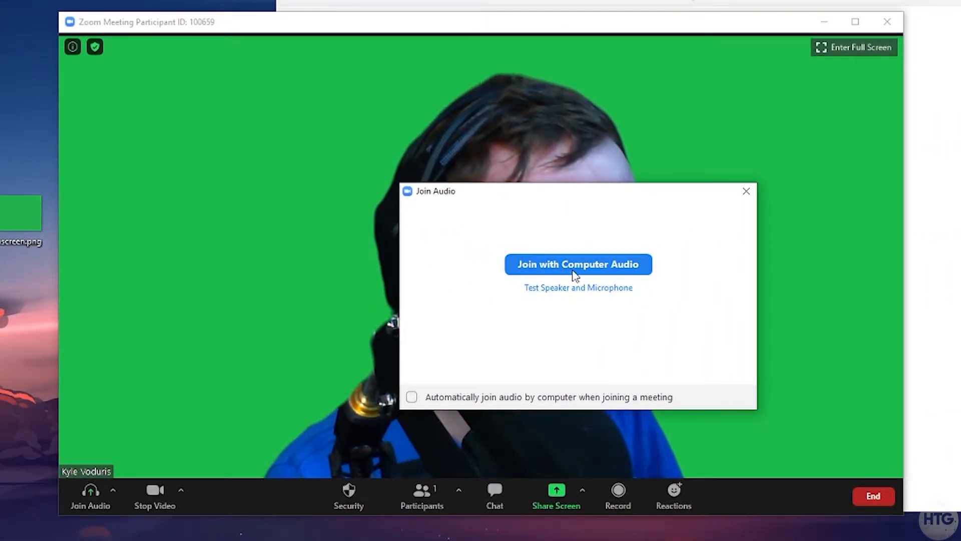
click(577, 264)
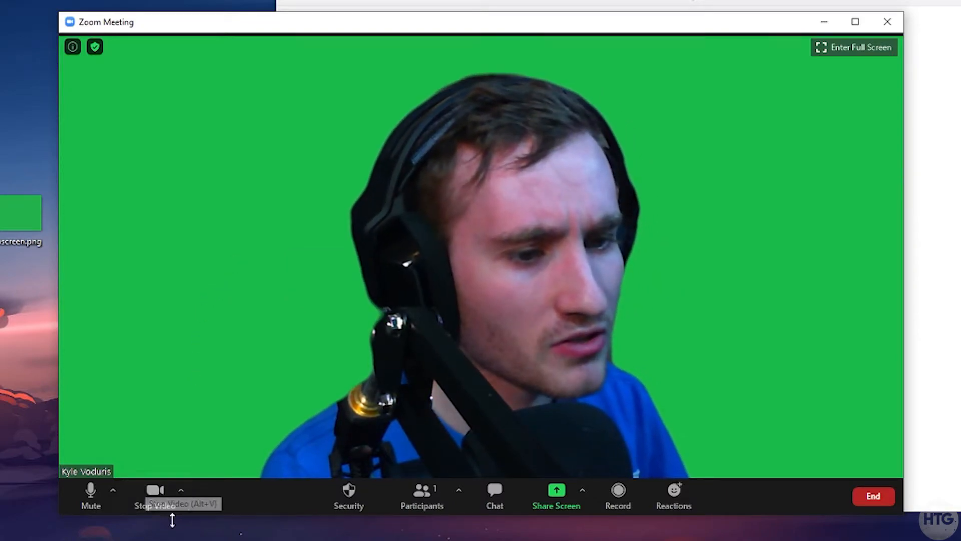
click(155, 494)
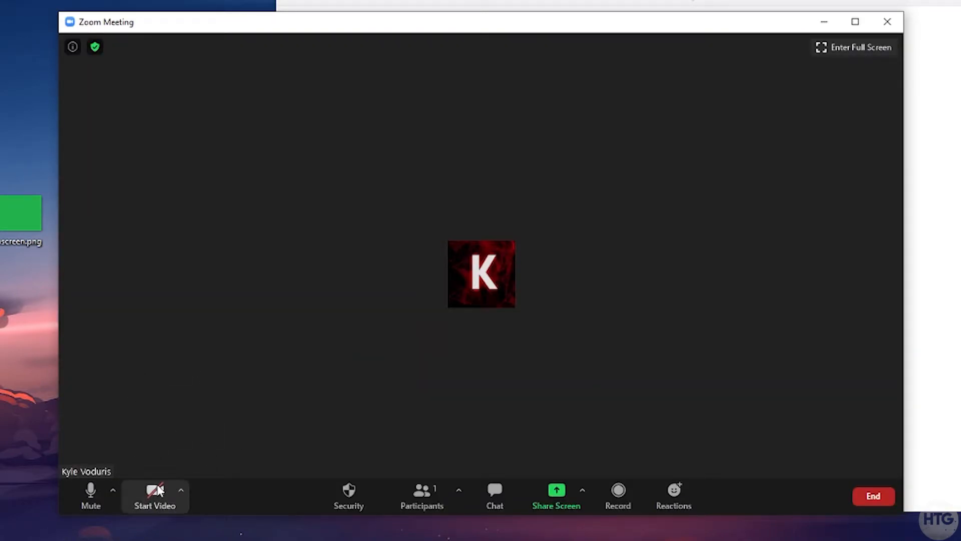
click(154, 496)
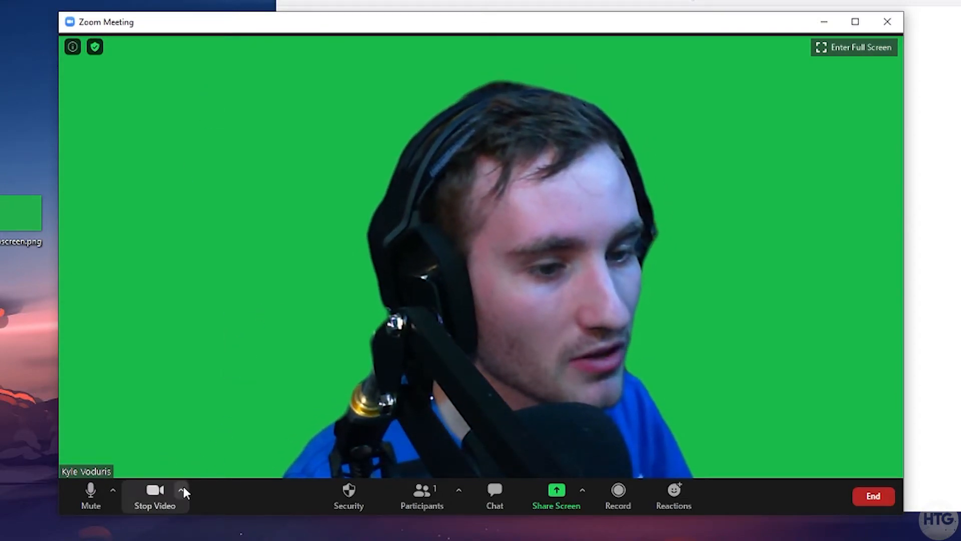
click(181, 490)
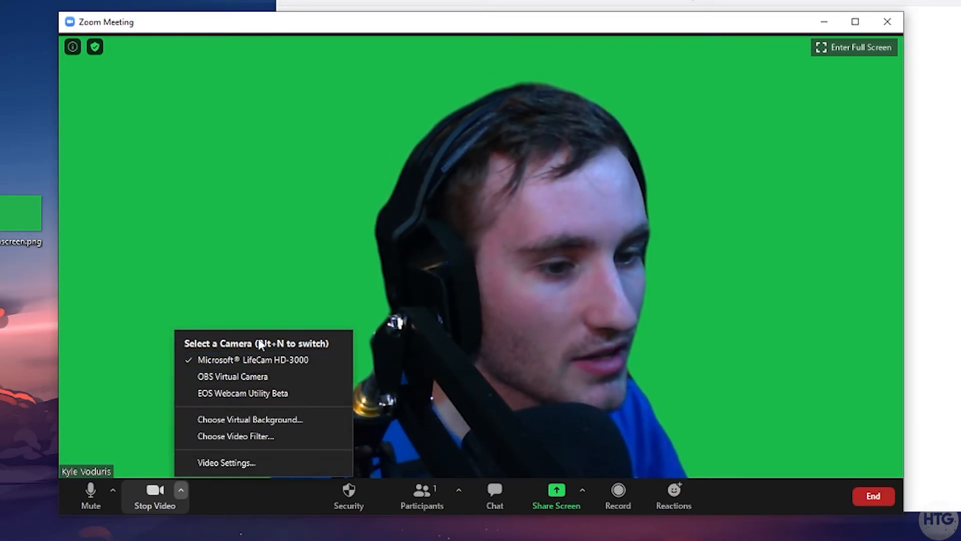
mouse_move(250, 419)
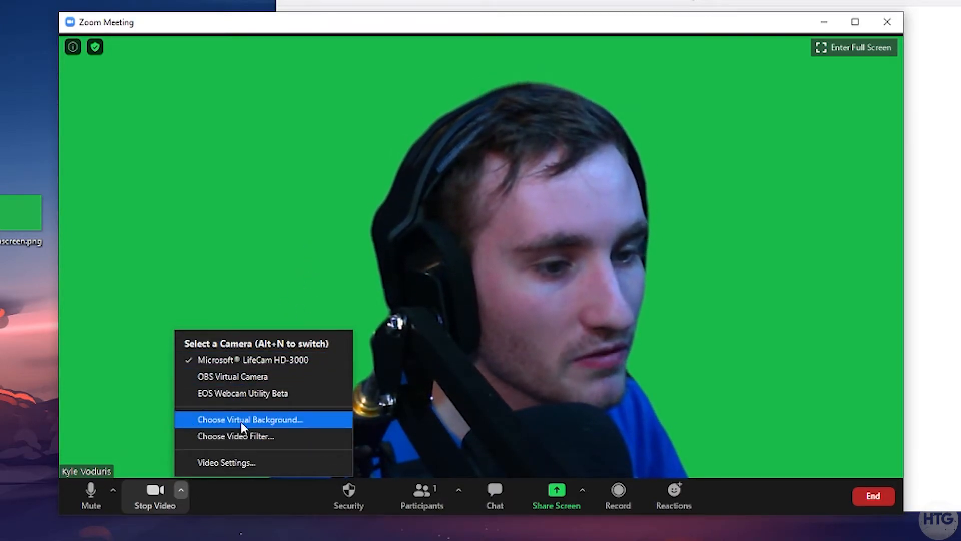
- Add the solid green image via + > Add Image as Zoom's virtual background
click(250, 419)
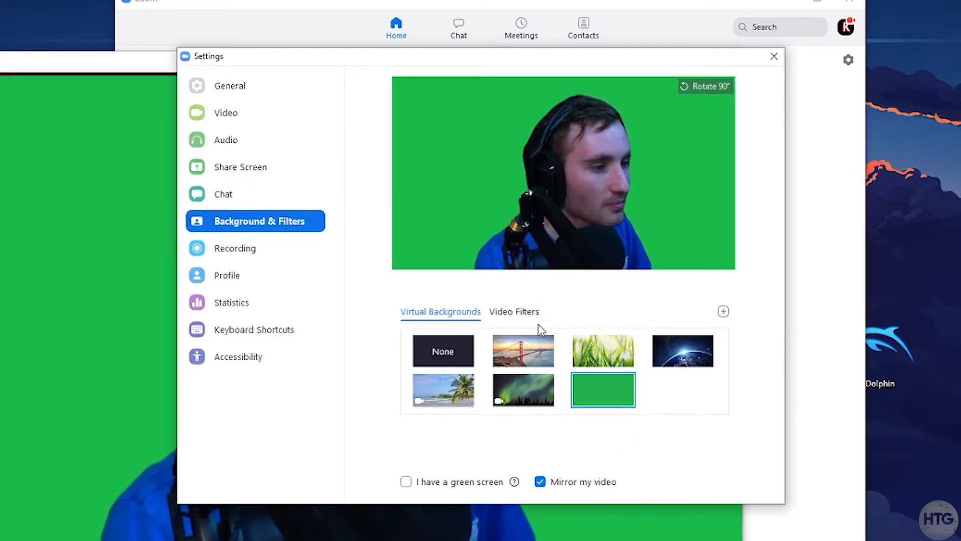
click(523, 390)
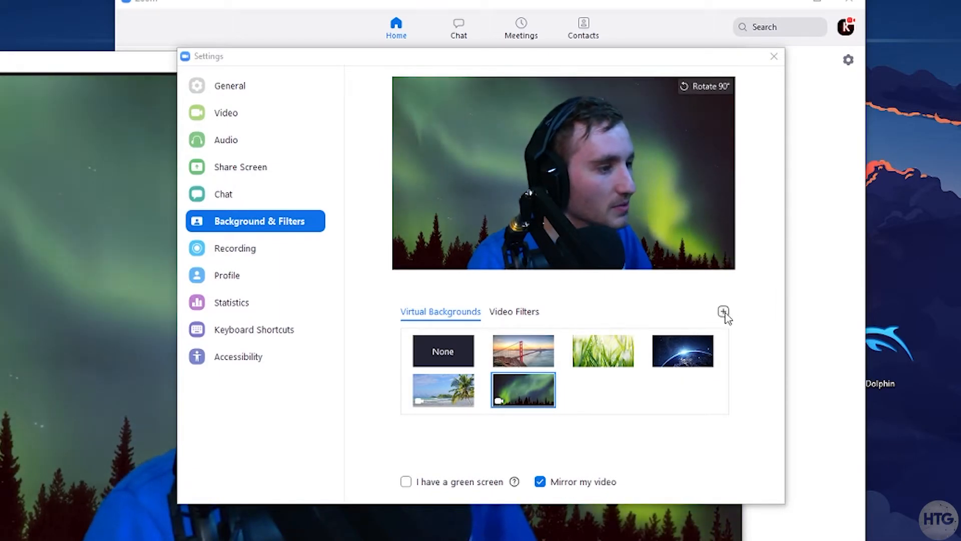
click(723, 311)
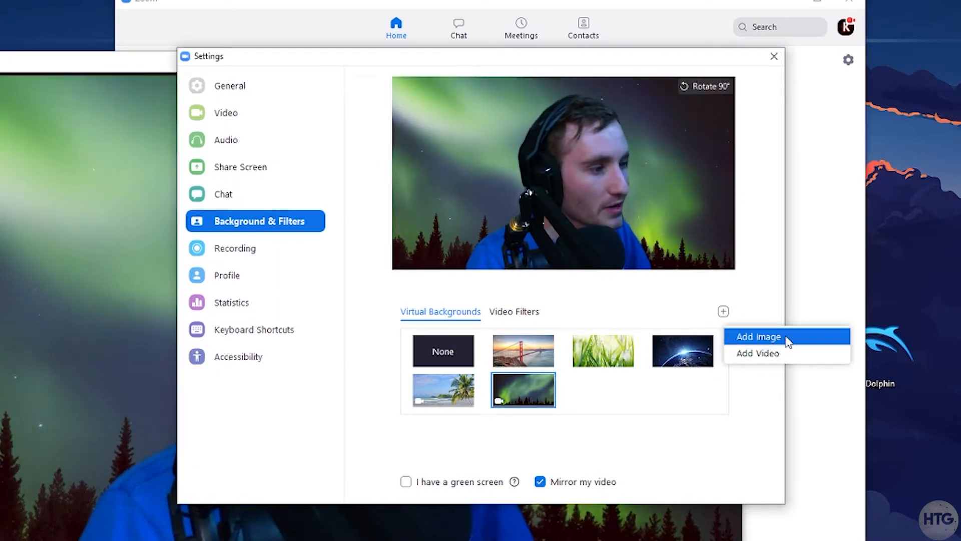
click(758, 336)
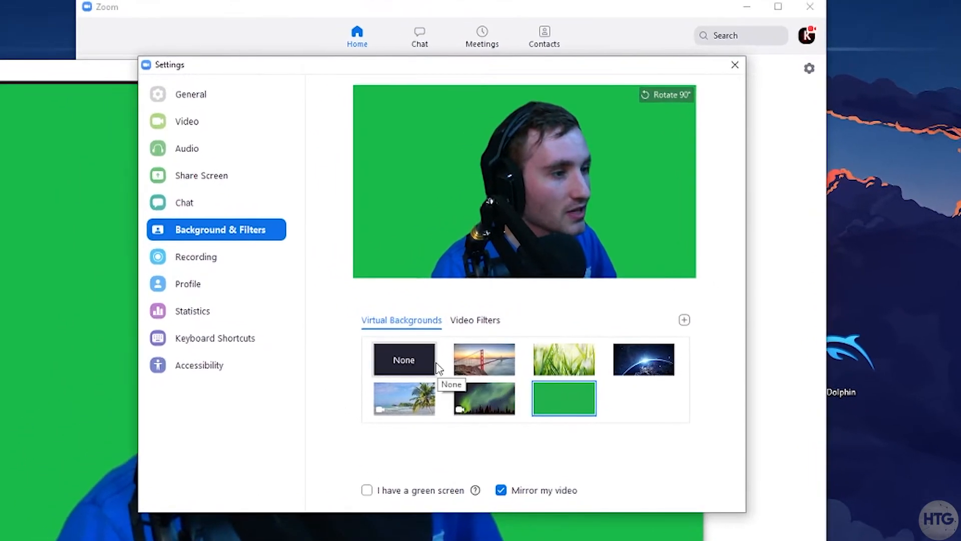
mouse_move(429, 200)
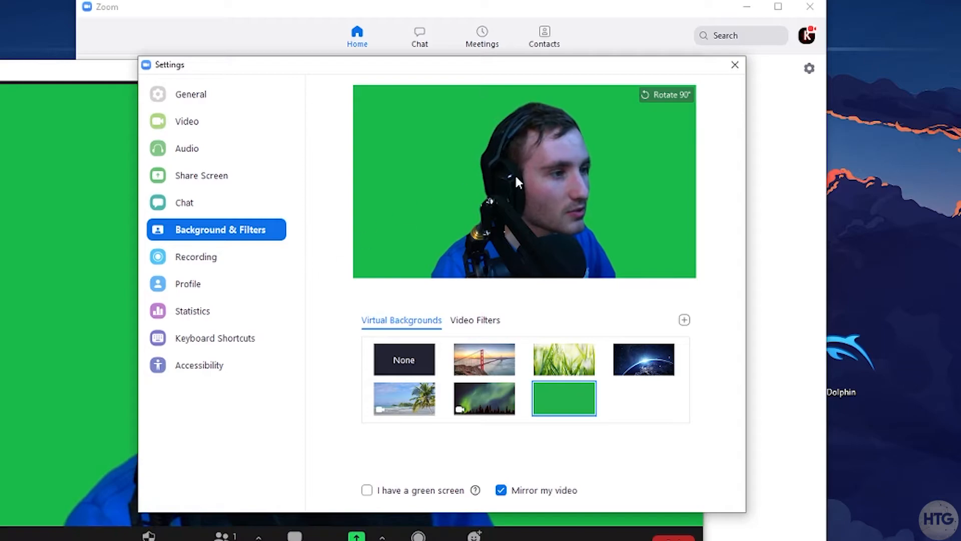
- Close Zoom Settings, maximize the meeting window, then minimize it
click(734, 65)
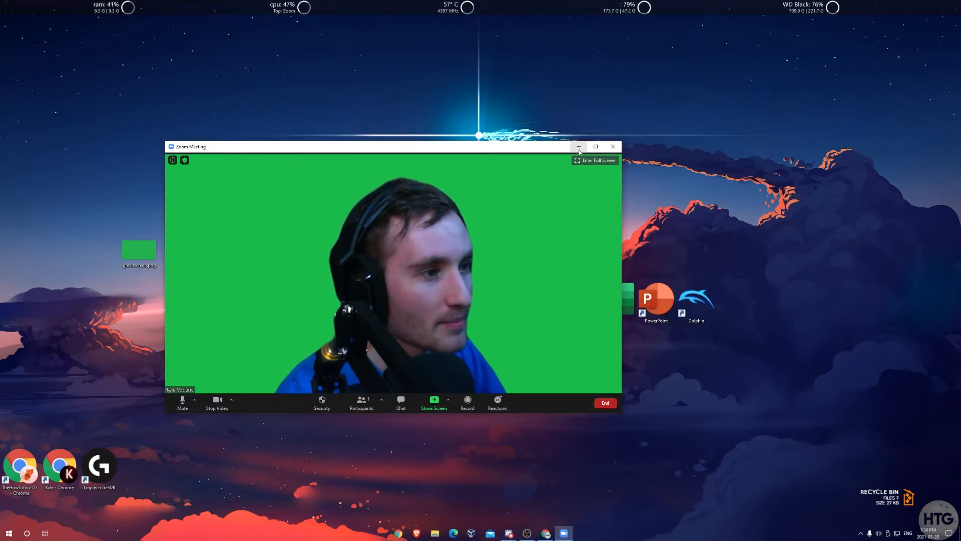
click(595, 147)
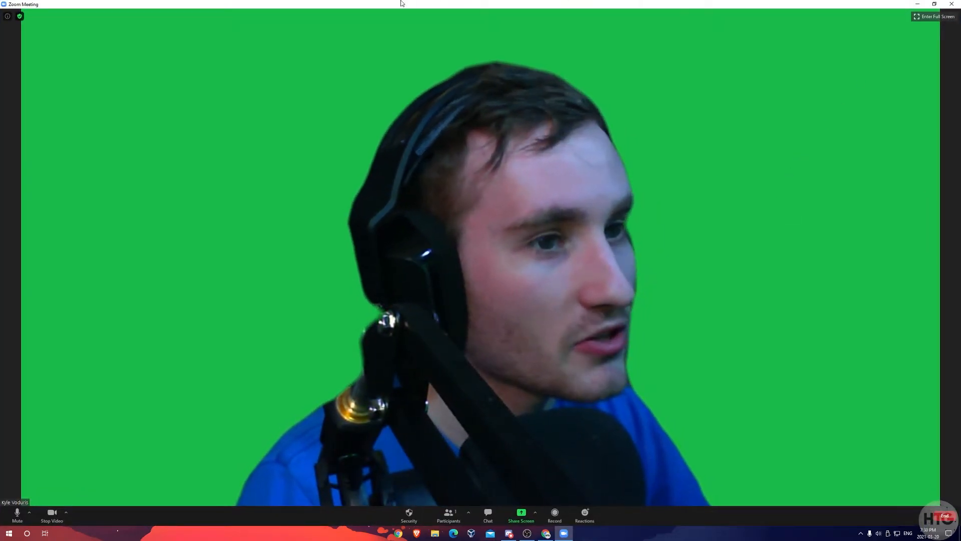
mouse_move(535, 218)
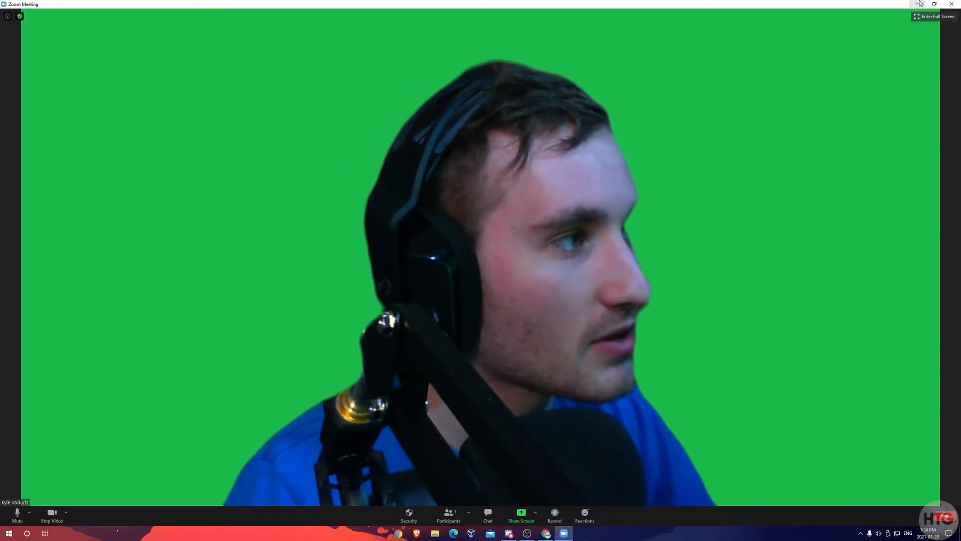
click(919, 5)
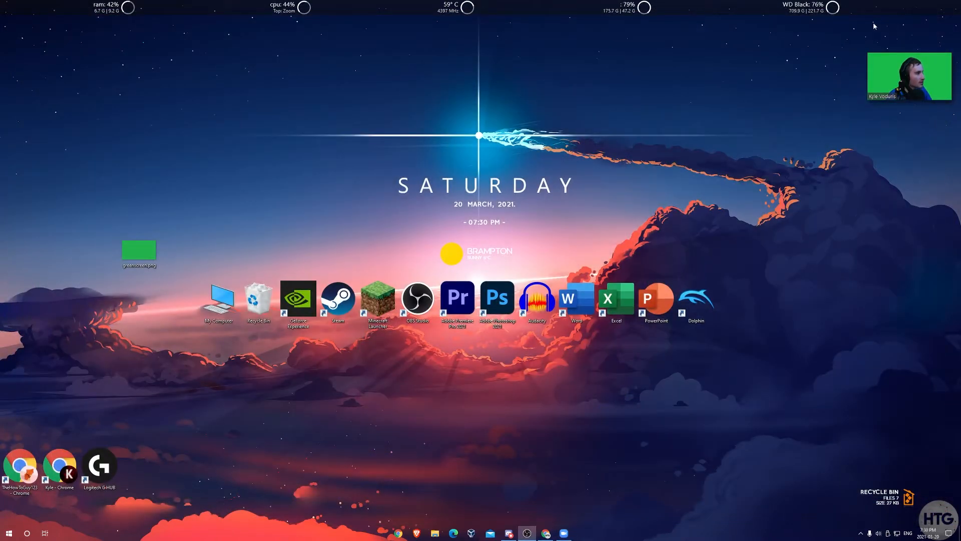
mouse_move(924, 102)
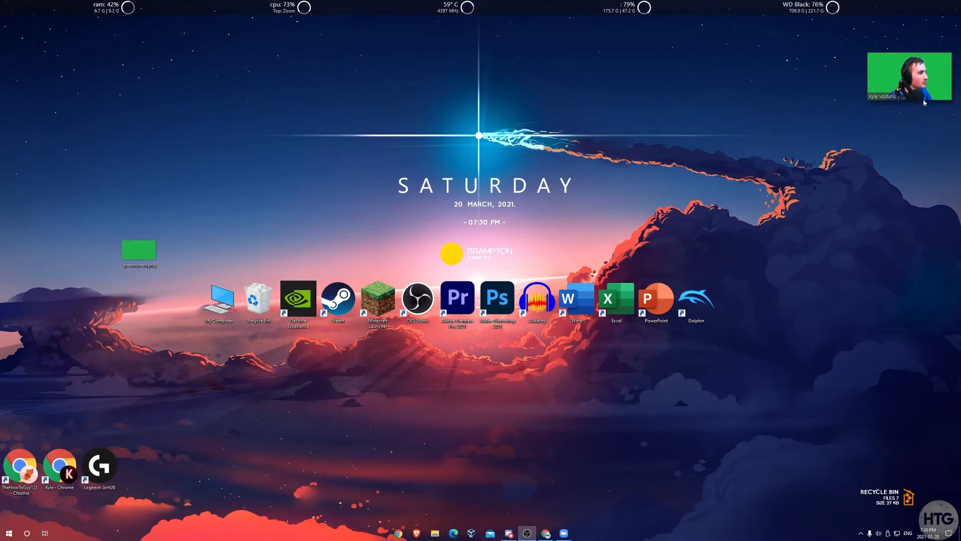
mouse_move(843, 63)
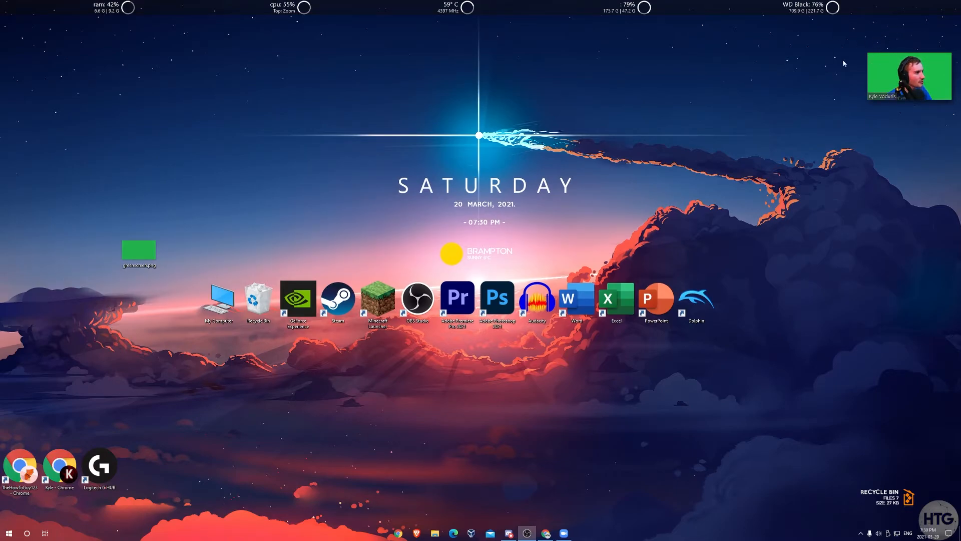
mouse_move(929, 43)
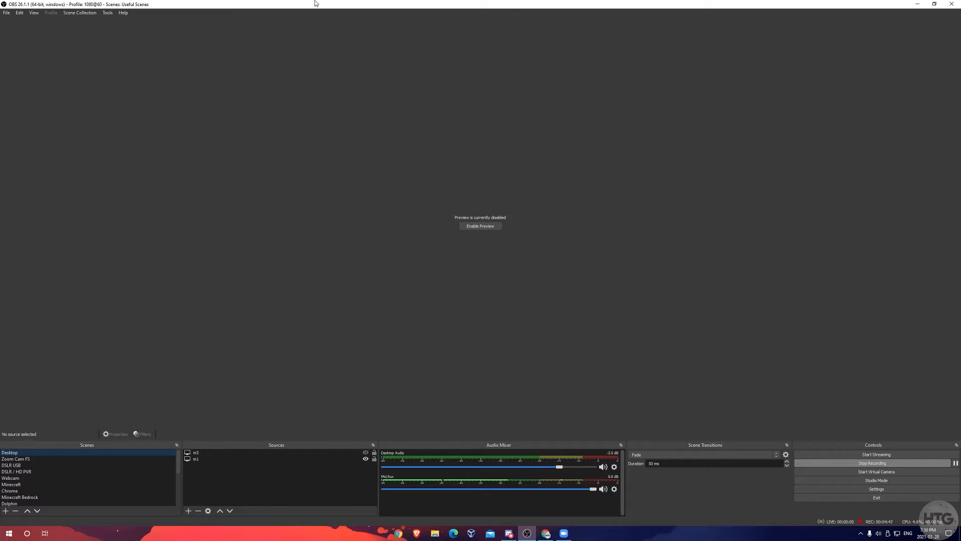
mouse_move(663, 277)
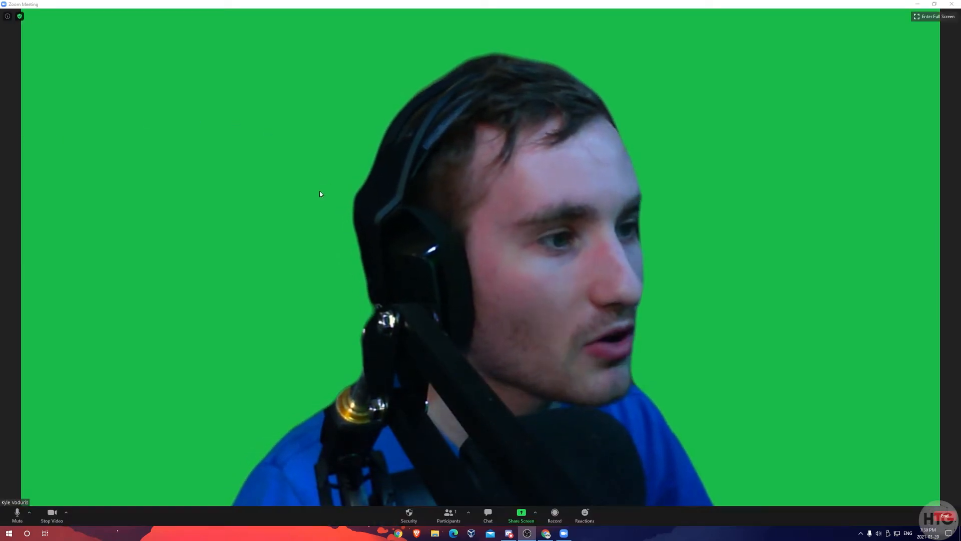
click(934, 4)
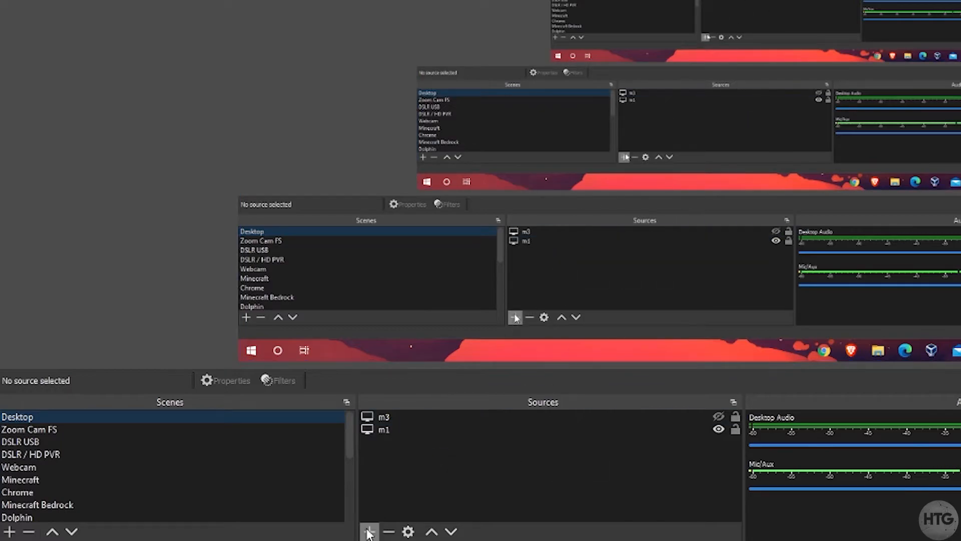
- Add a Window Capture source in OBS named 'Greenscreen'
click(369, 531)
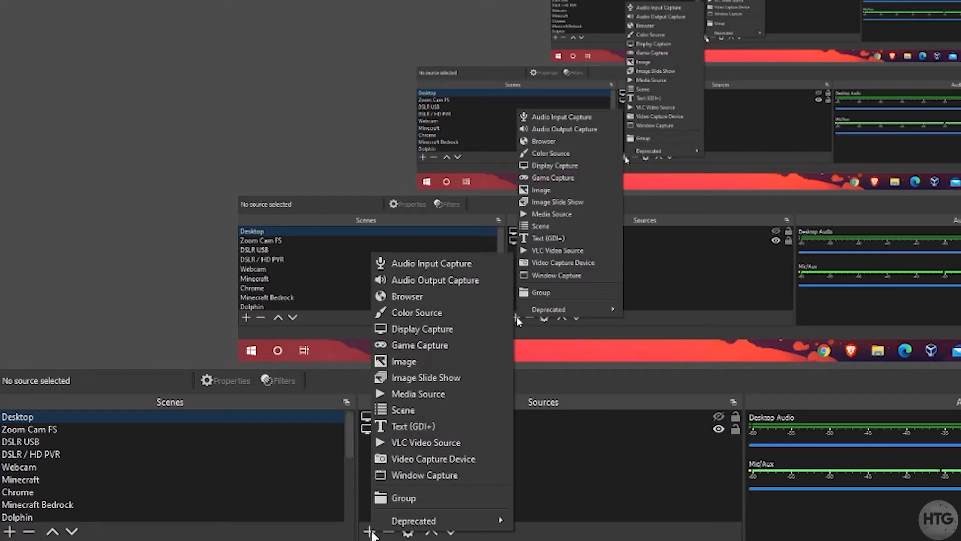
mouse_move(423, 475)
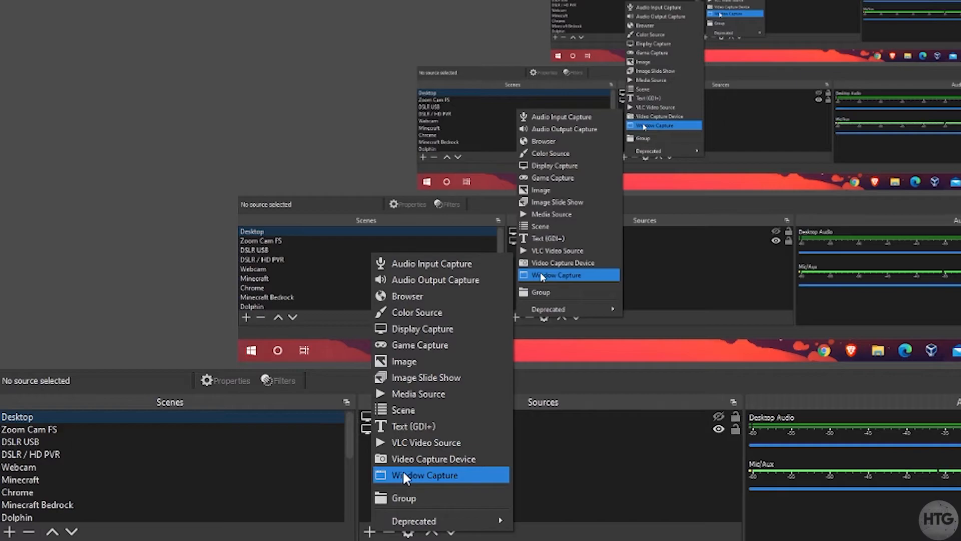
click(424, 475)
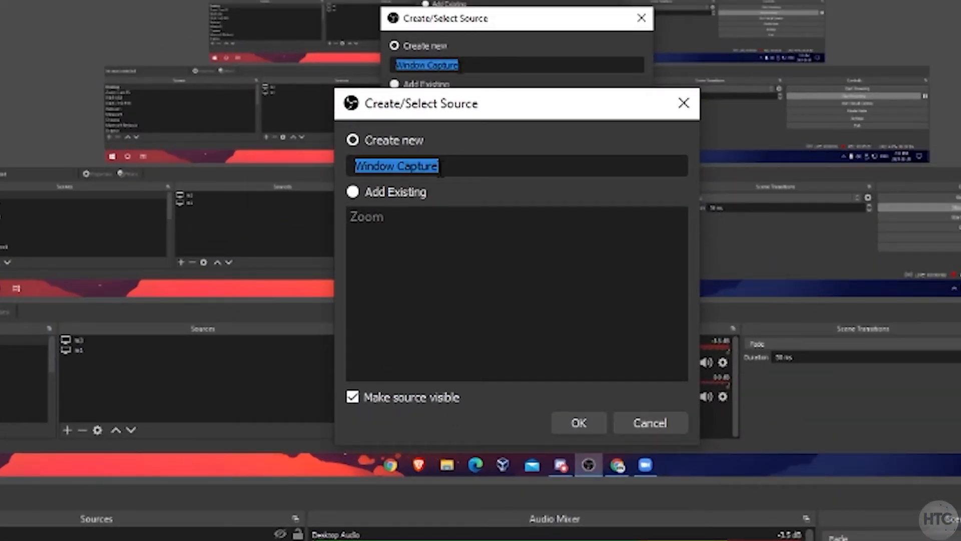
text(Gree)
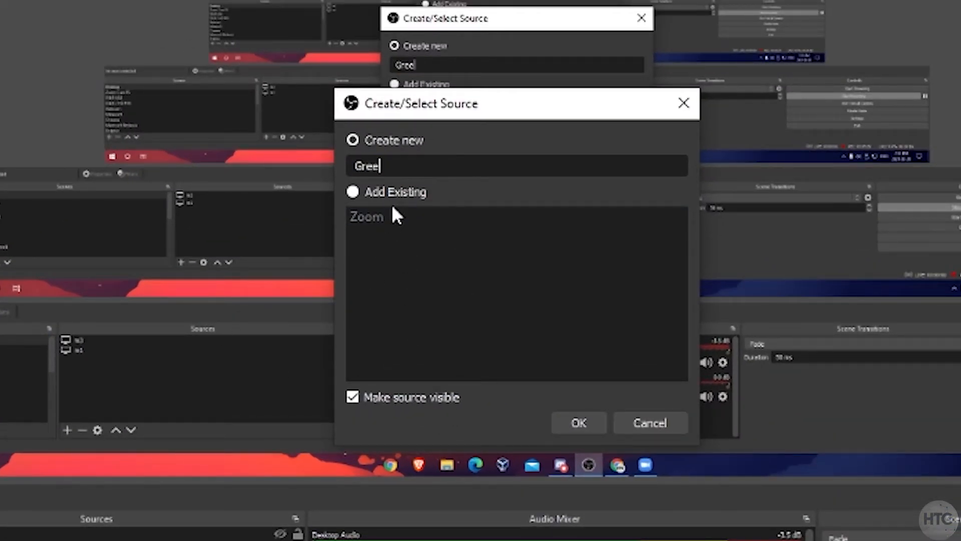
text(nscreen)
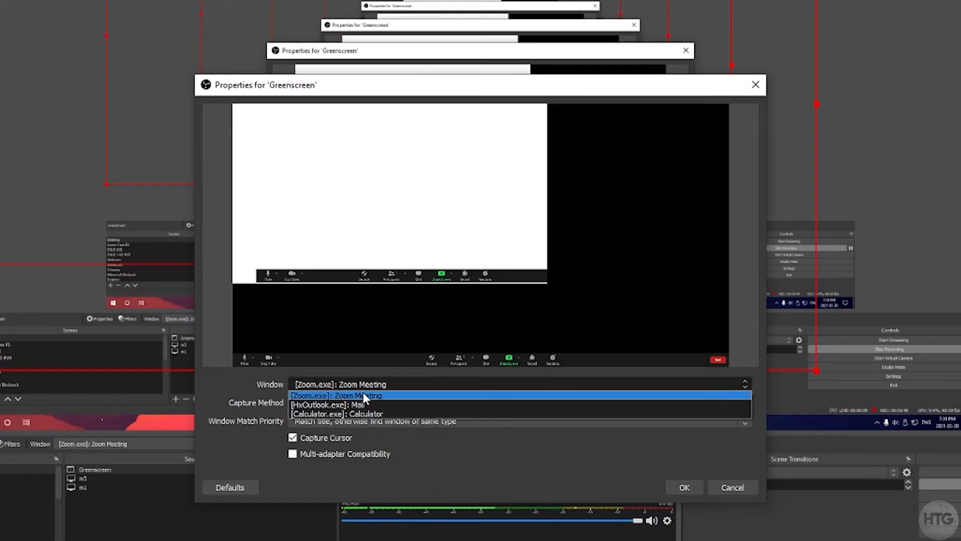
- Capture the Zoom Meeting window with Windows Graphics Capture and Capture Cursor unchecked
click(335, 395)
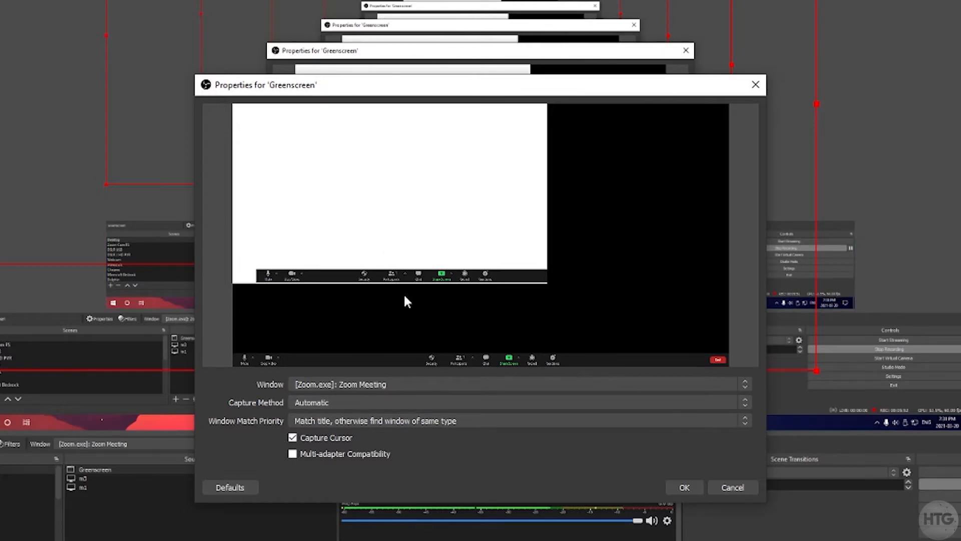
mouse_move(363, 229)
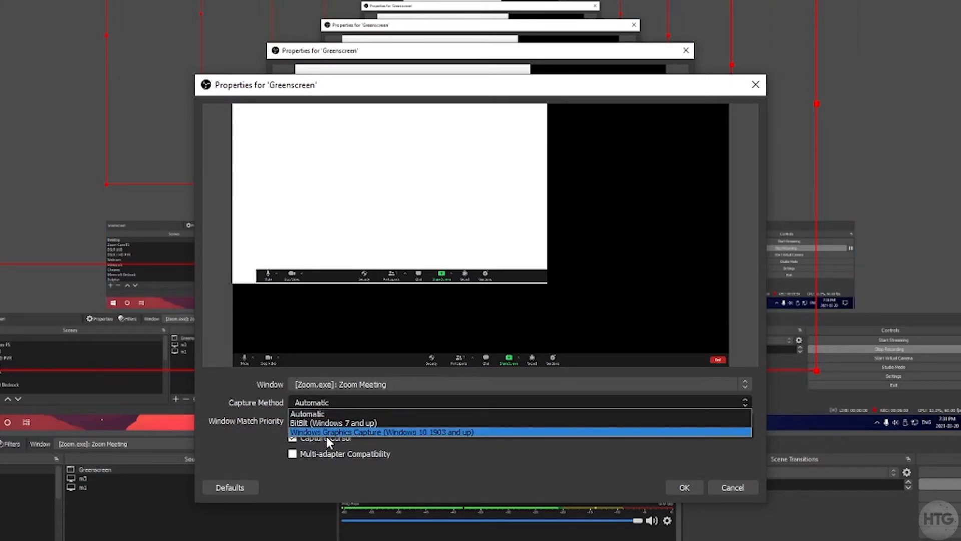
mouse_move(417, 448)
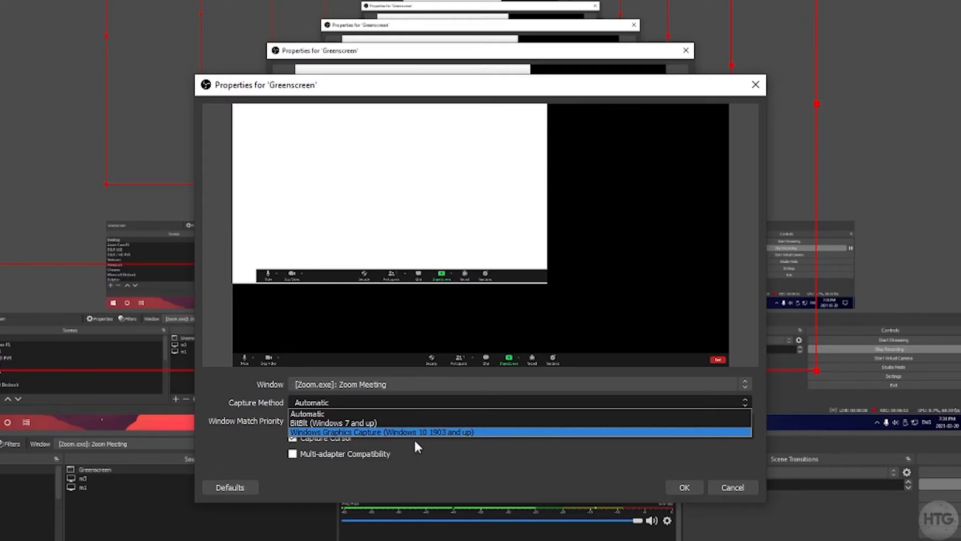
click(382, 431)
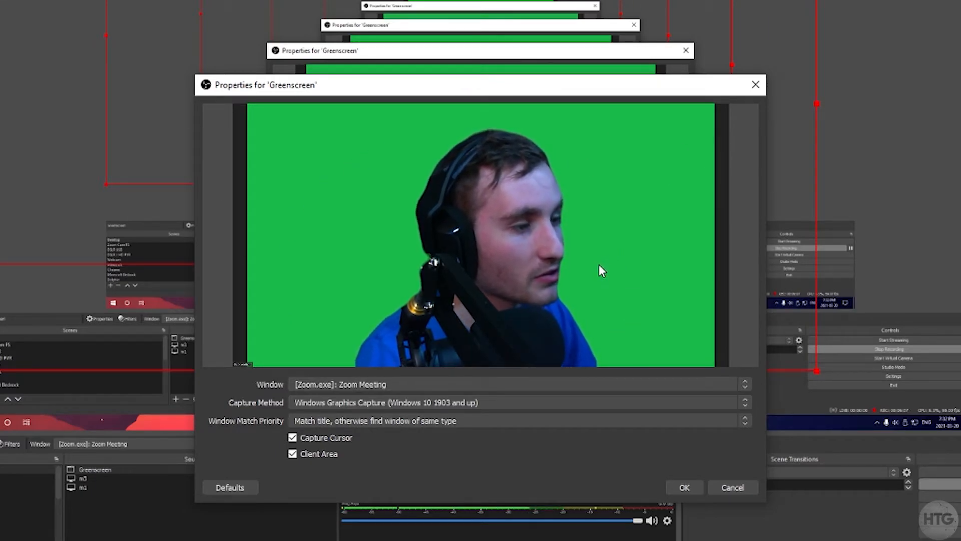
mouse_move(620, 129)
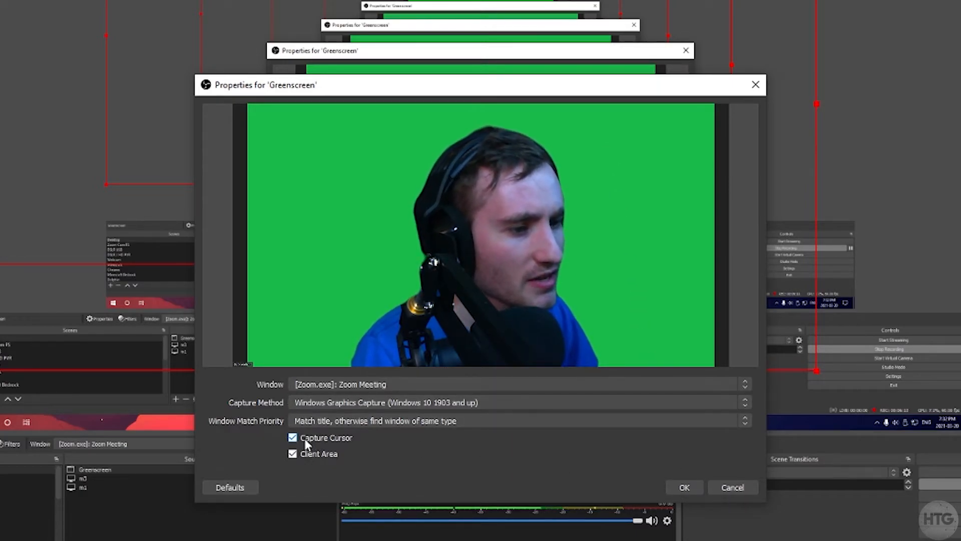
click(292, 437)
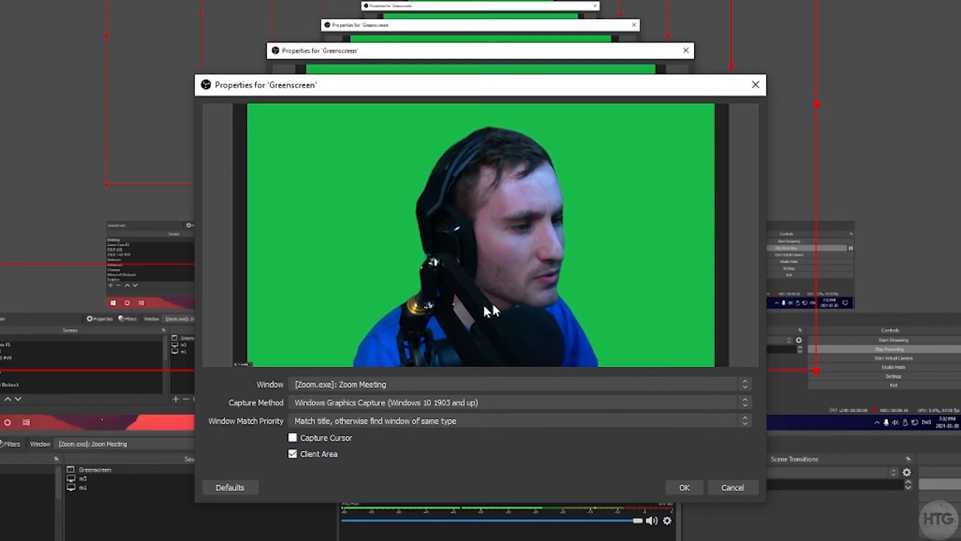
mouse_move(609, 275)
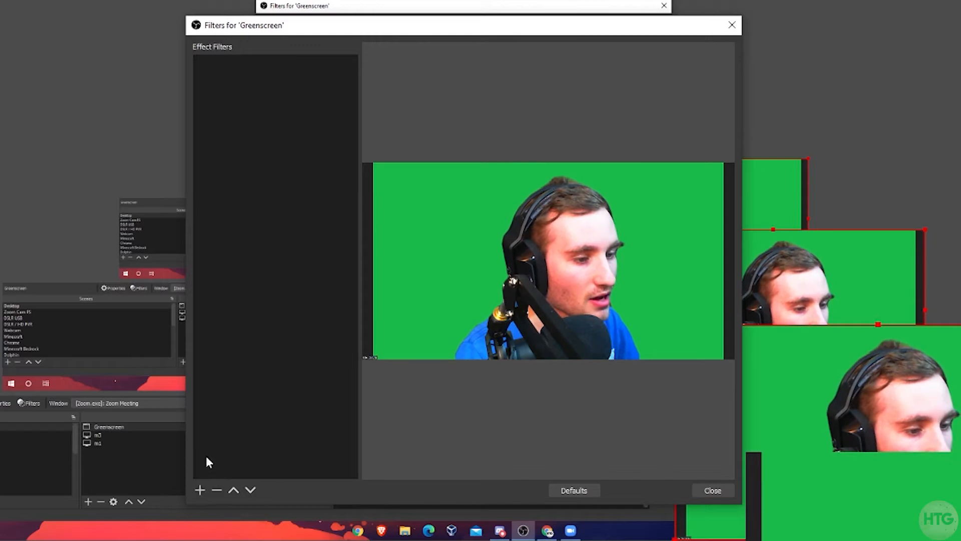
- Add a Chroma Key filter to Greenscreen and view its Key Color Type options
click(199, 490)
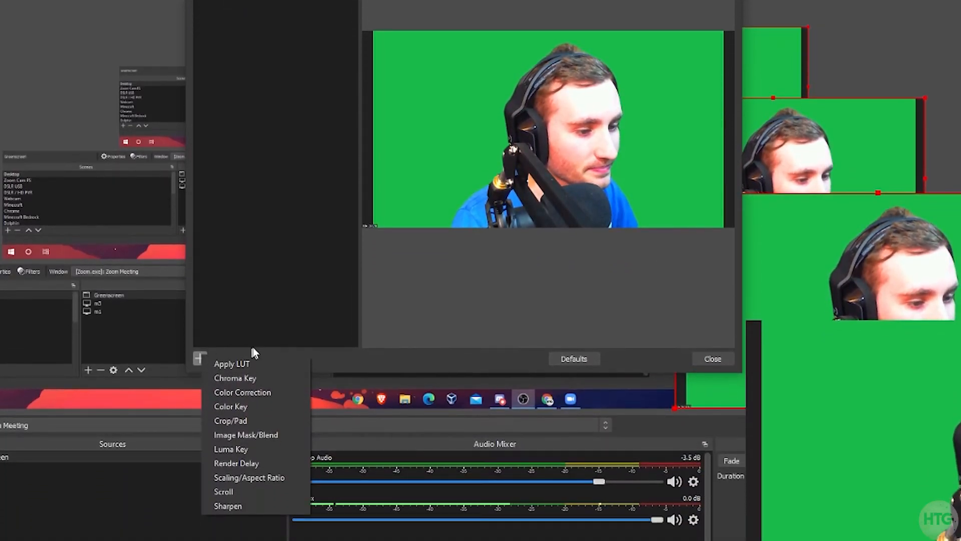
click(235, 378)
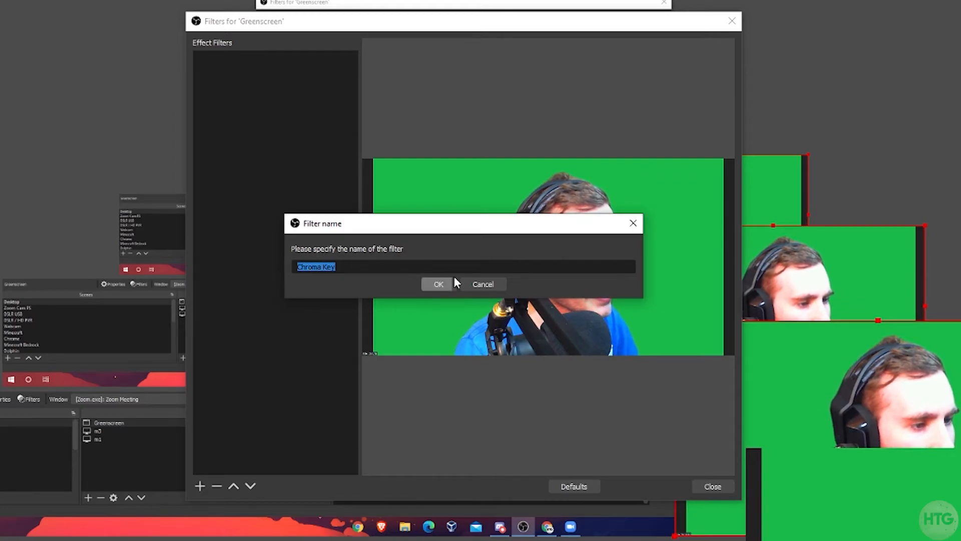
click(438, 283)
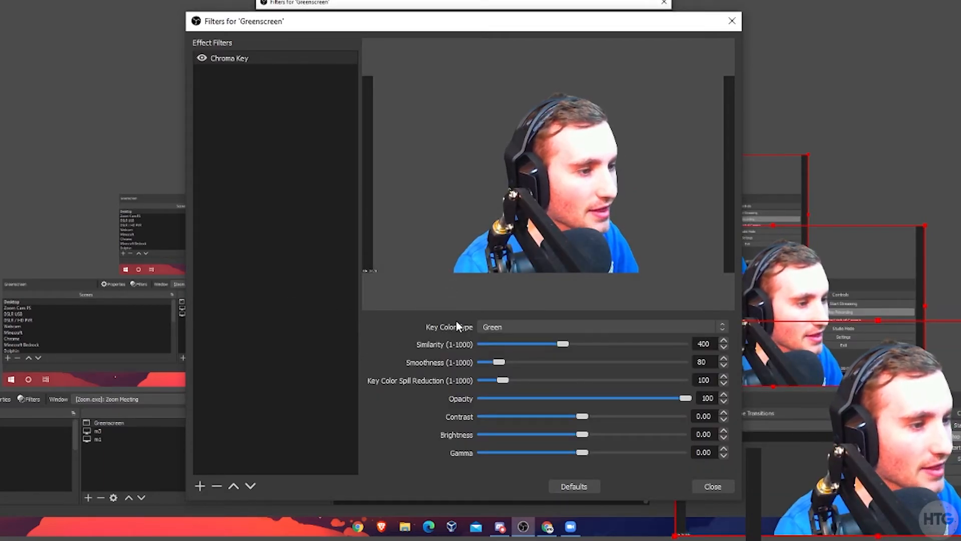
click(601, 326)
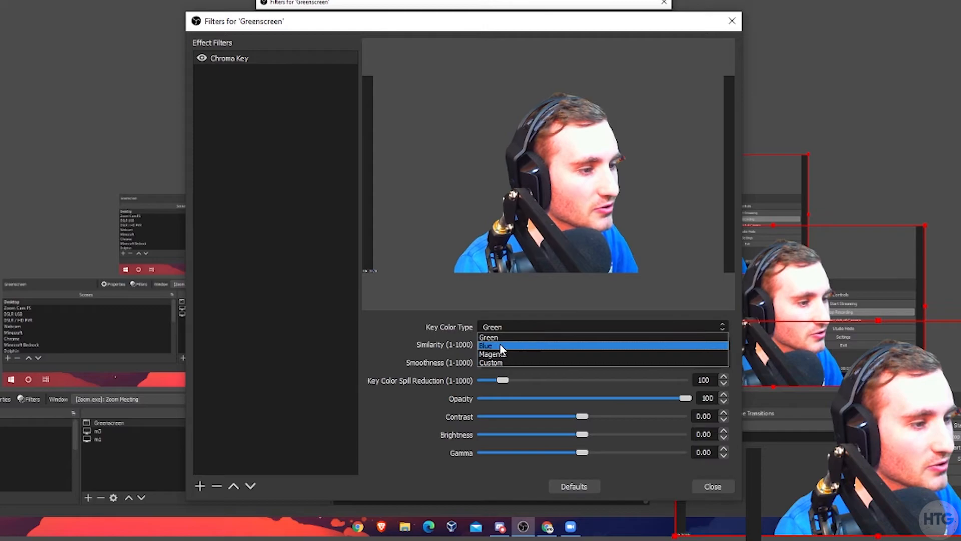